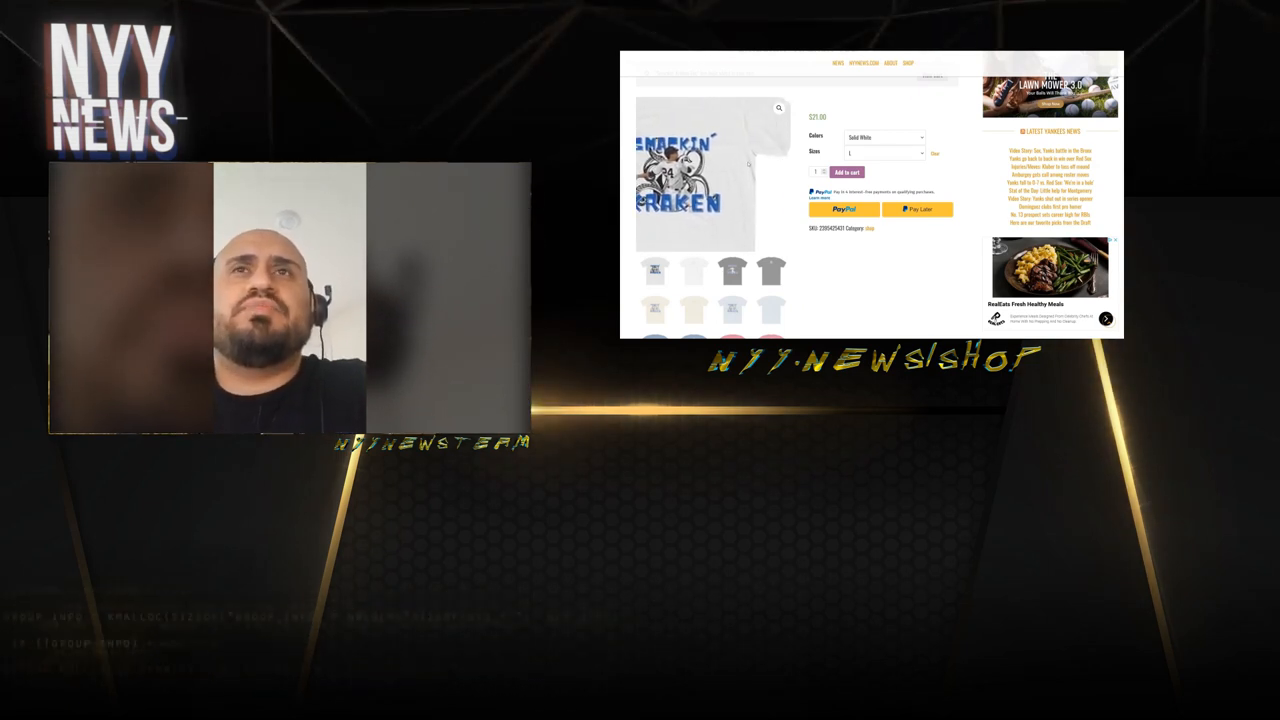
{"action": "left_click", "coordinate": [846, 172]}
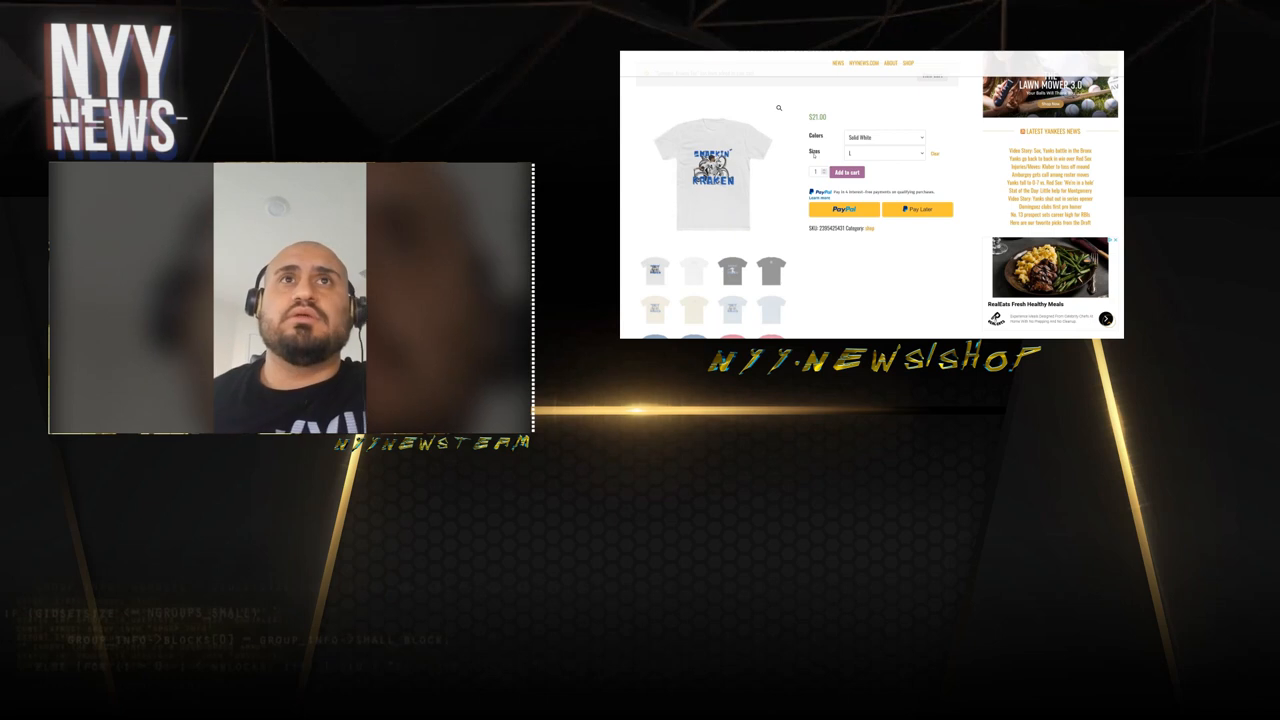
{"action": "left_click", "coordinate": [844, 172]}
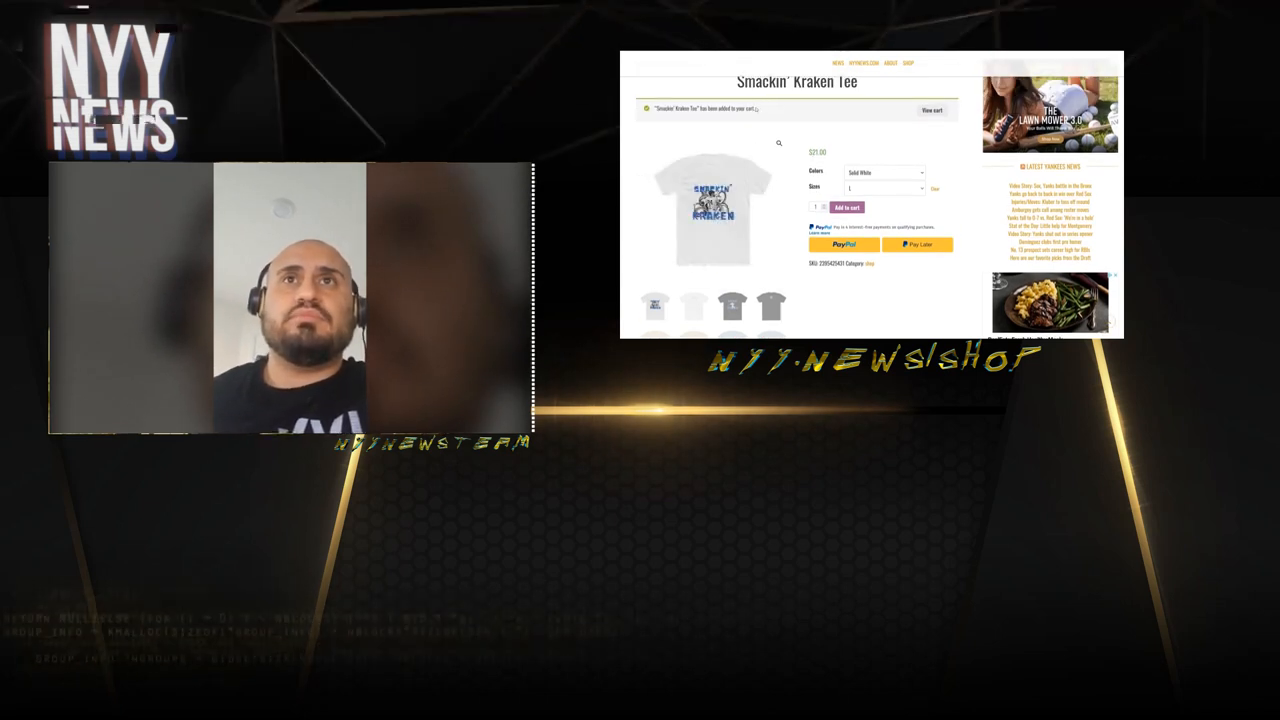